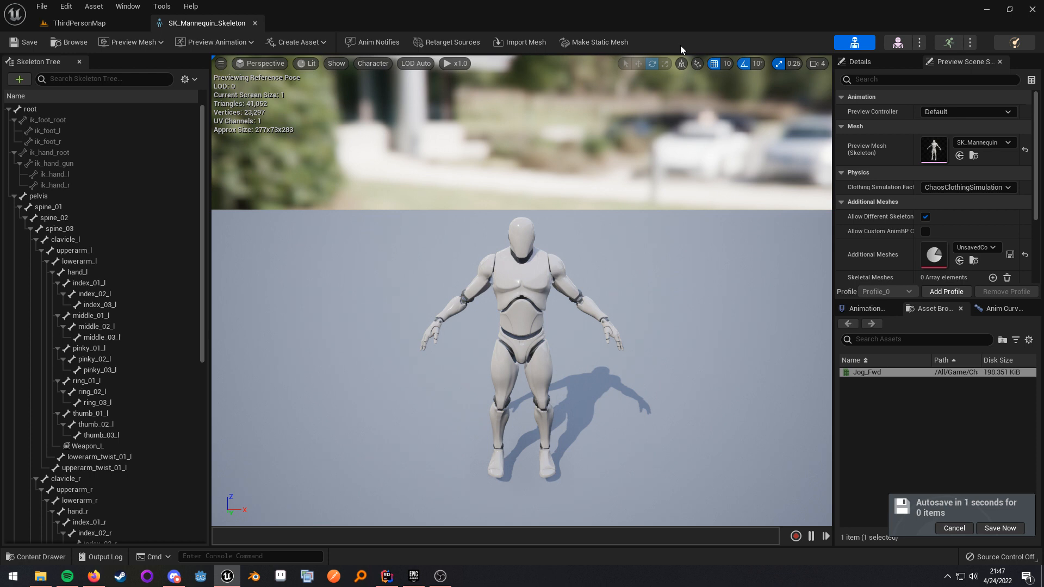
Step: Browse the Content Drawer to Content > Characters > Mannequin_UE4 > Rigs
click(953, 528)
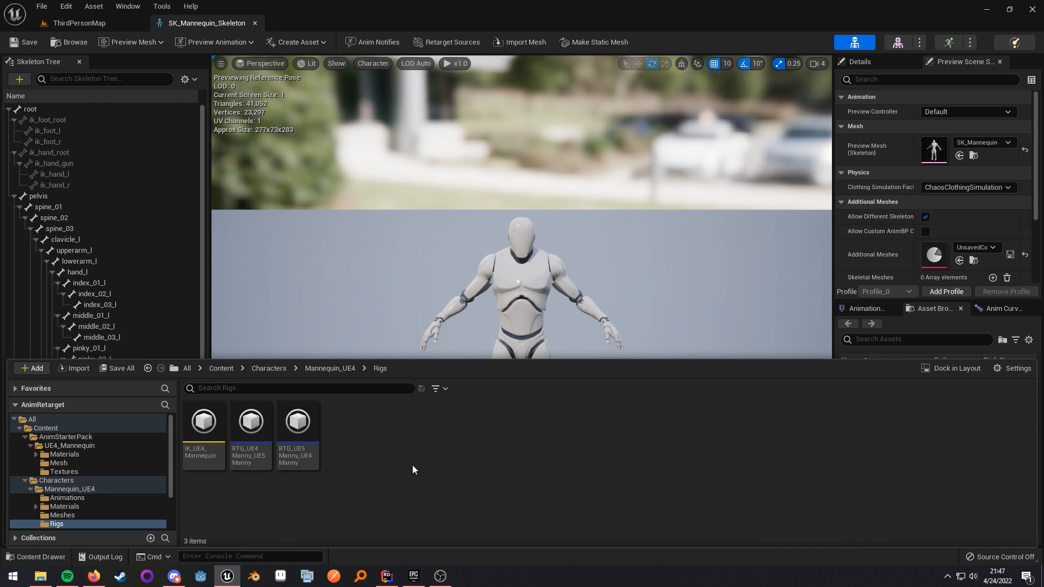
click(203, 421)
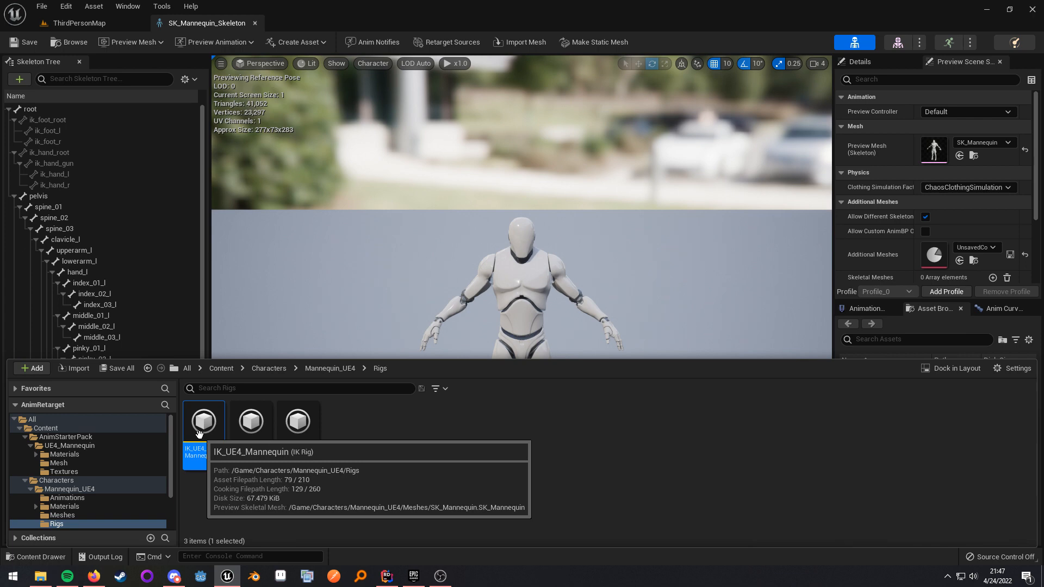
double_click(204, 419)
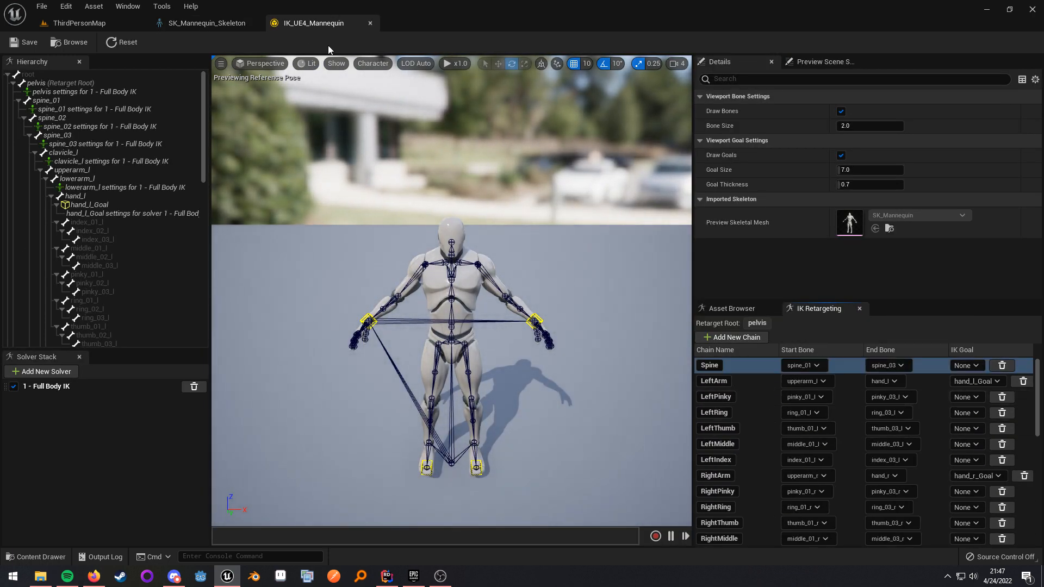
click(207, 23)
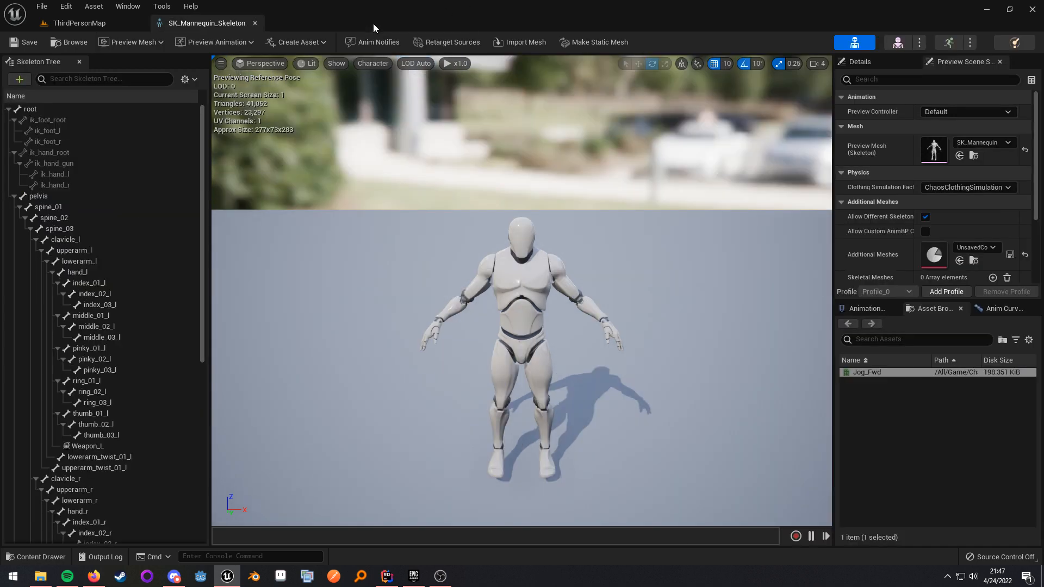
click(36, 556)
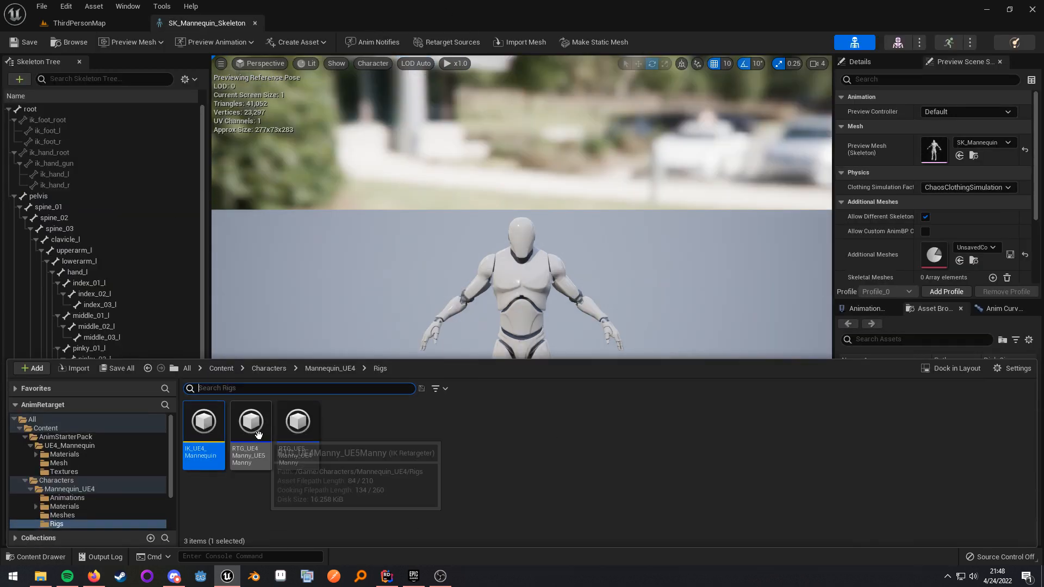
mouse_move(250, 421)
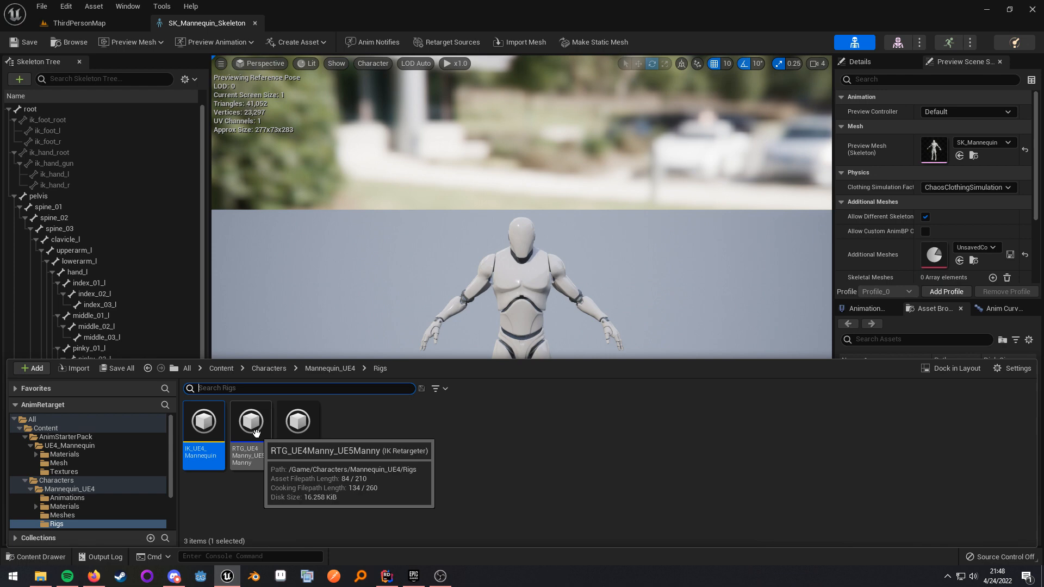
Step: Load the RTG_UE4Manny_UE5Manny retargeter and select Jog_Fwd in its Asset Browser
double_click(250, 420)
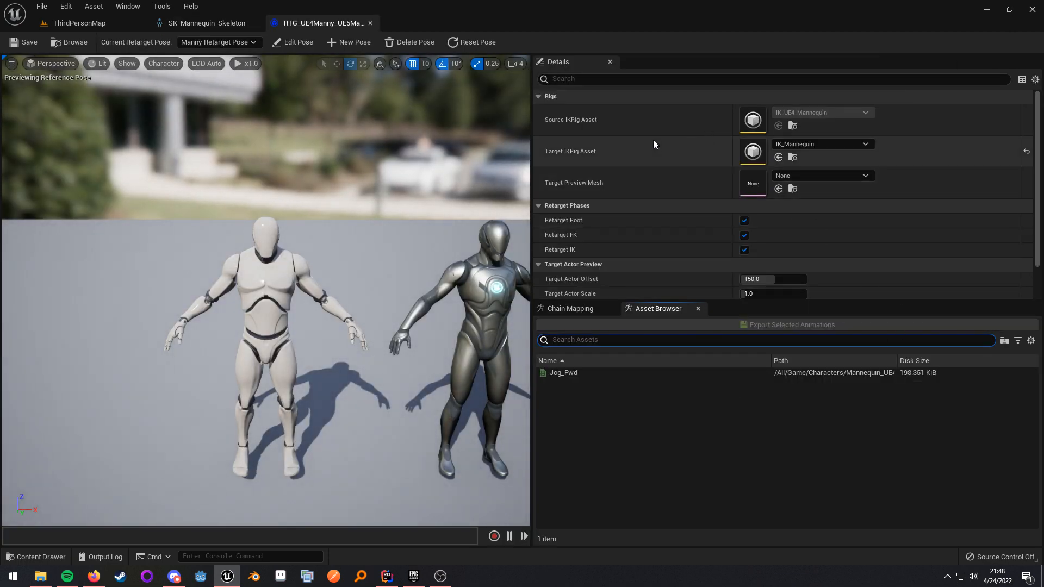
mouse_move(822, 144)
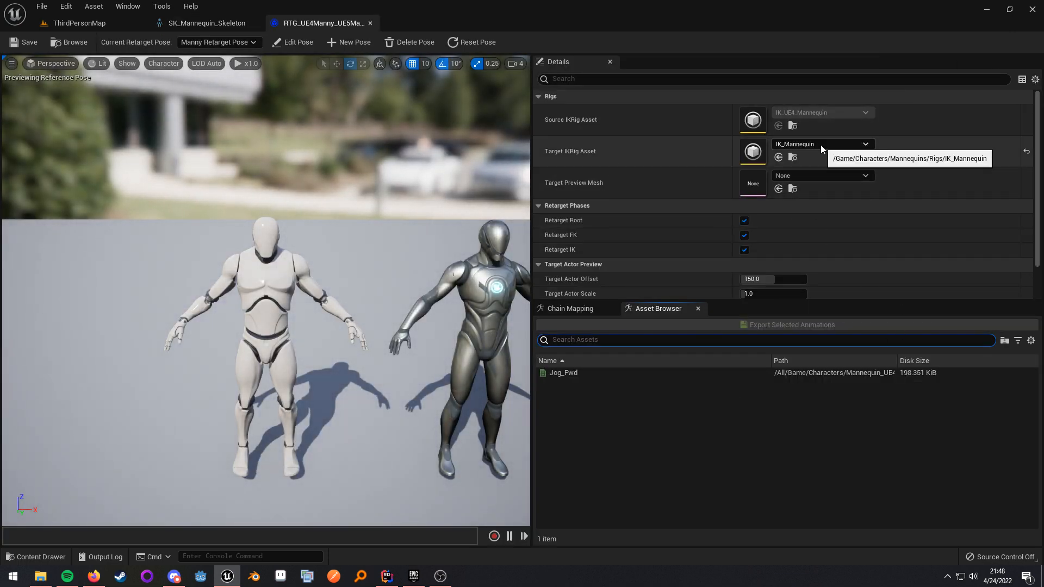
mouse_move(854, 121)
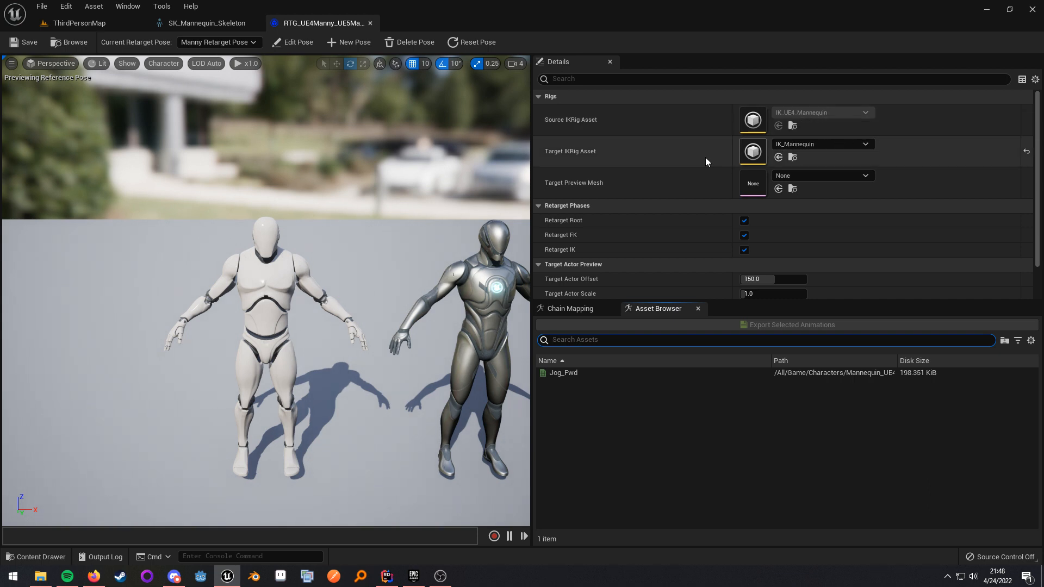
mouse_move(638, 155)
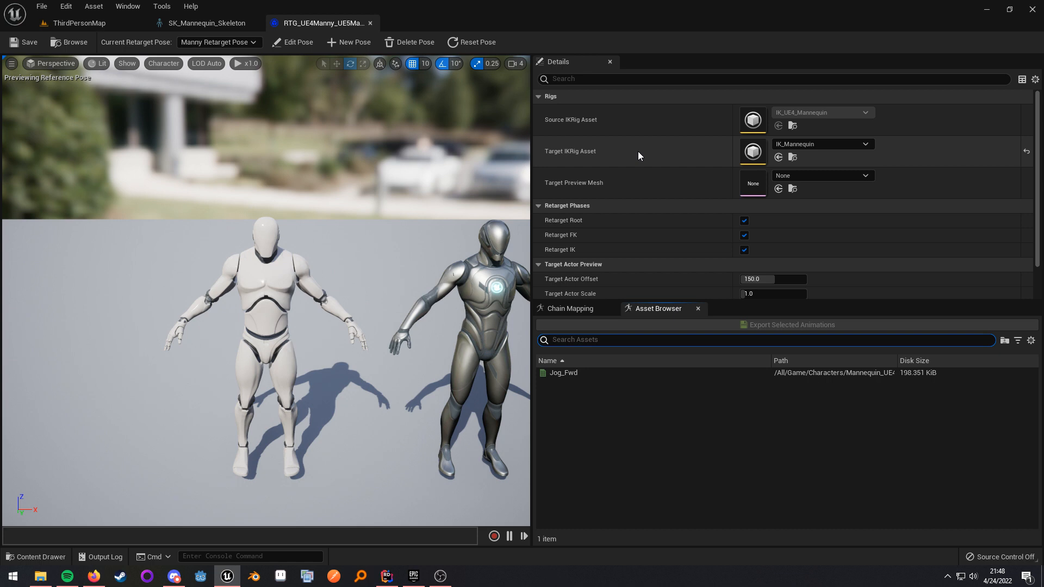
click(564, 371)
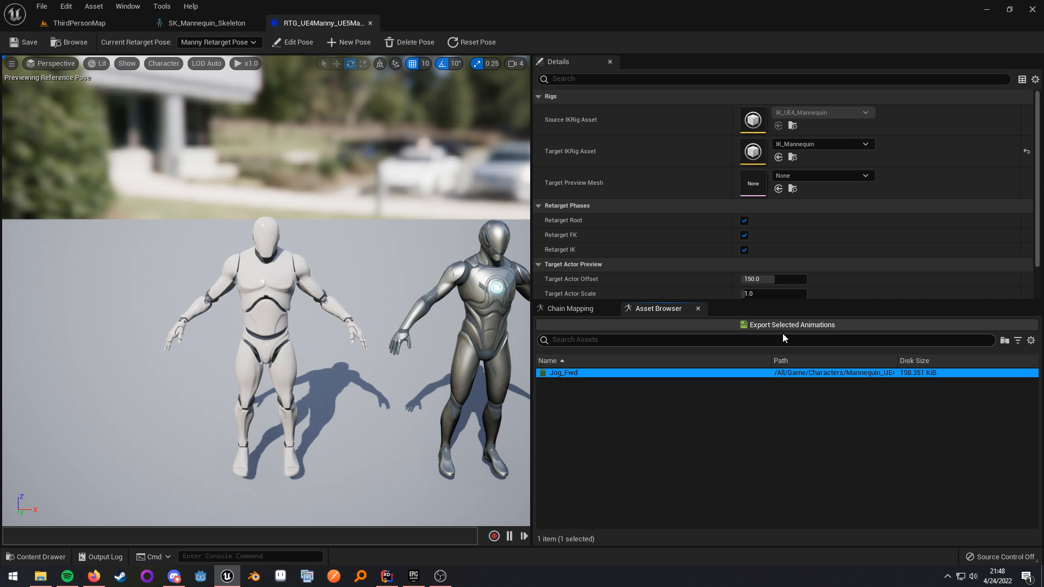
mouse_move(370, 23)
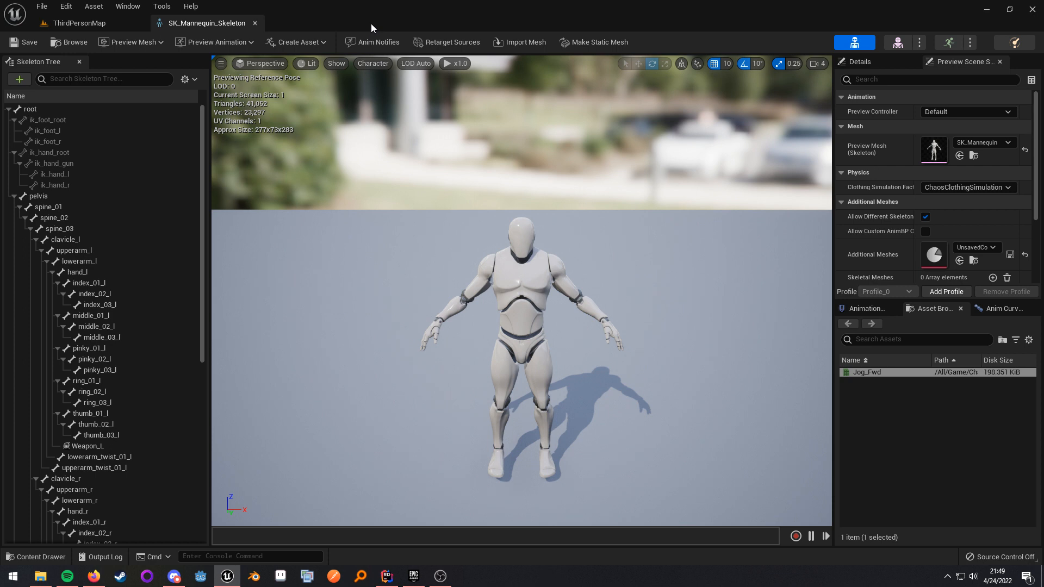
mouse_move(736, 44)
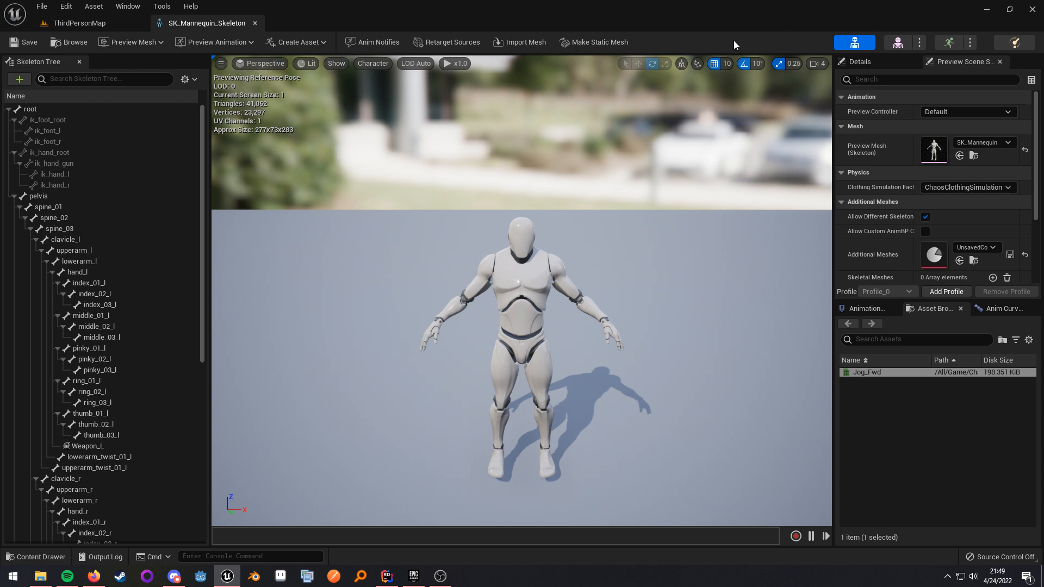
mouse_move(687, 250)
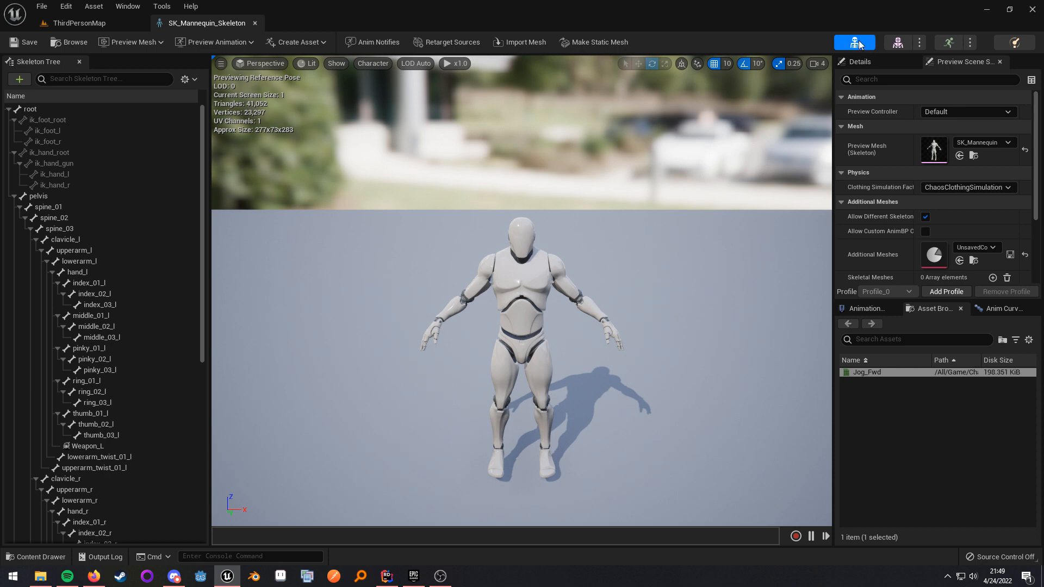
mouse_move(127, 7)
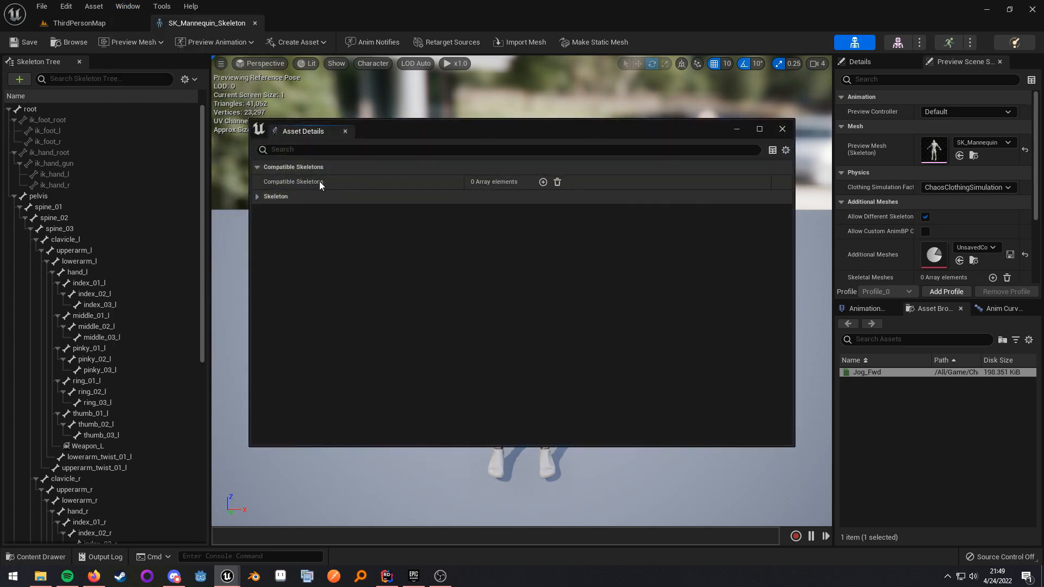
Step: Add UE4_Mannequin_Skeleton to the Compatible Skeletons array and close Asset Details
click(543, 181)
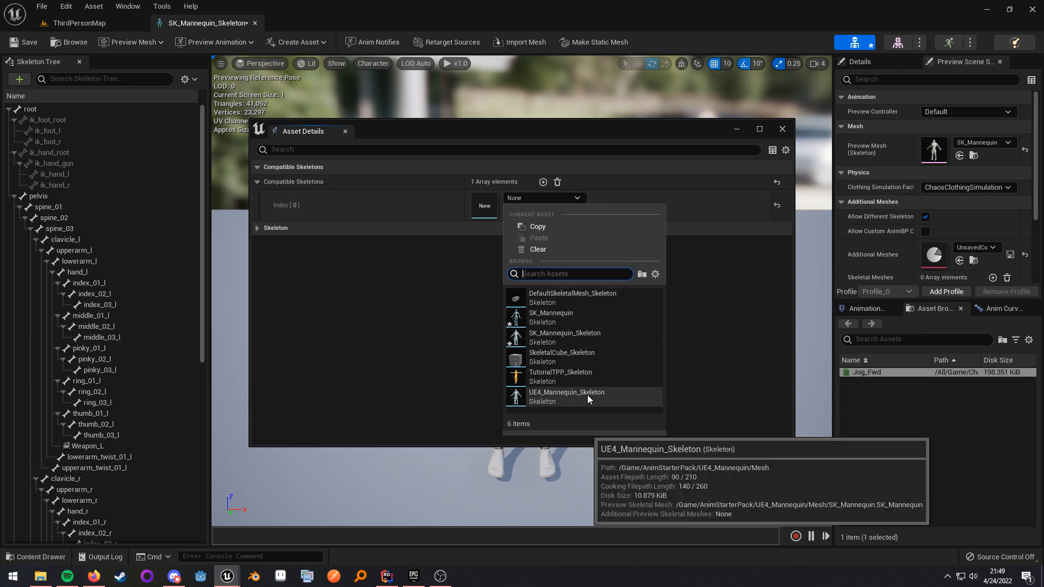
click(567, 395)
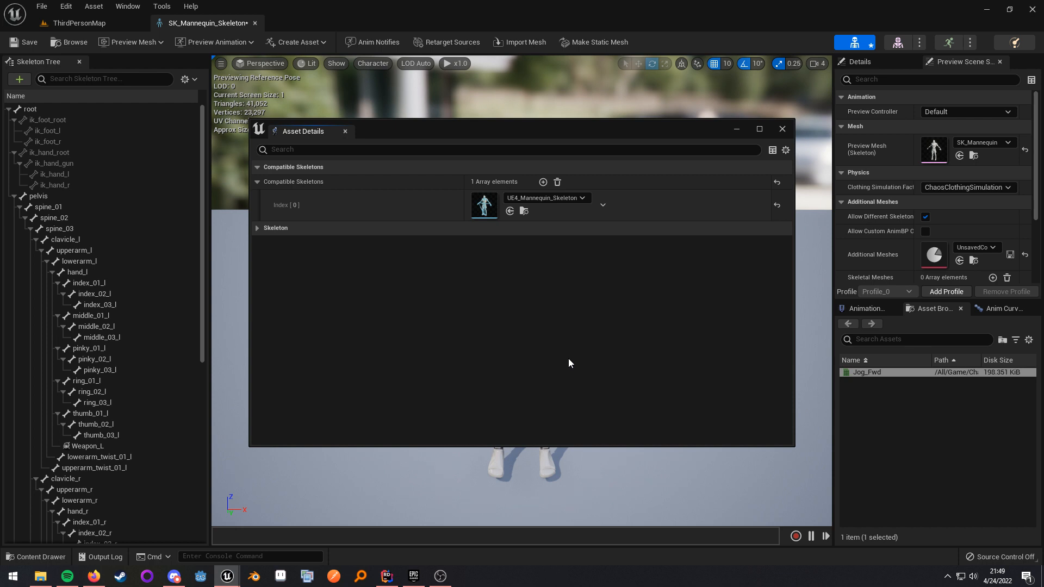
mouse_move(573, 333)
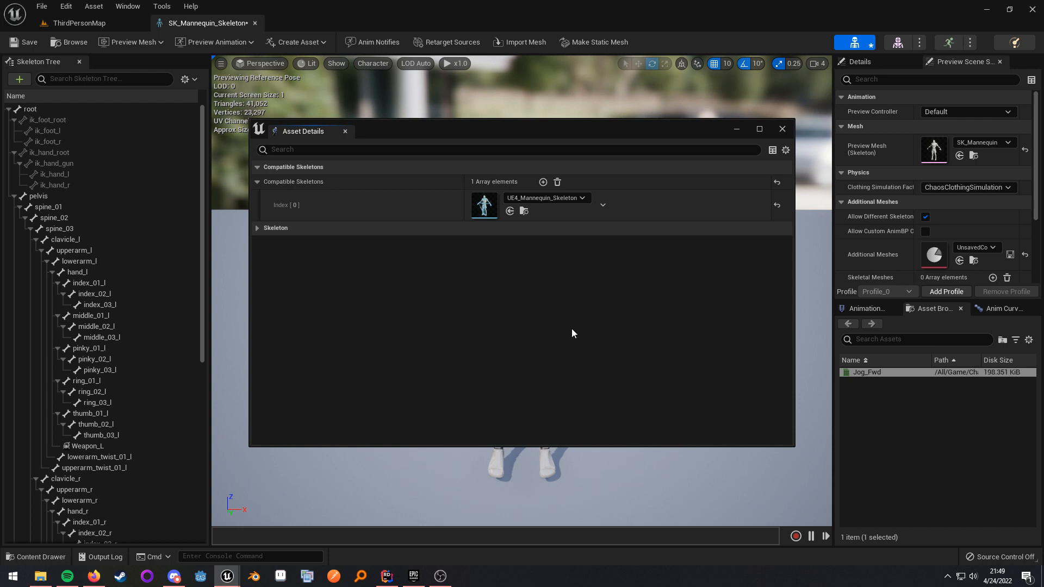
mouse_move(788, 136)
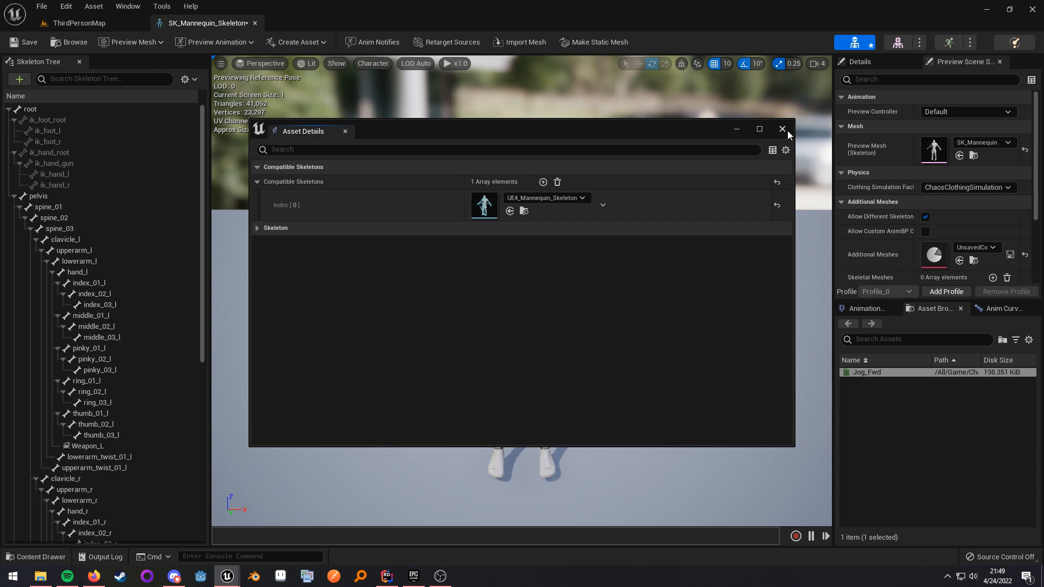
click(783, 128)
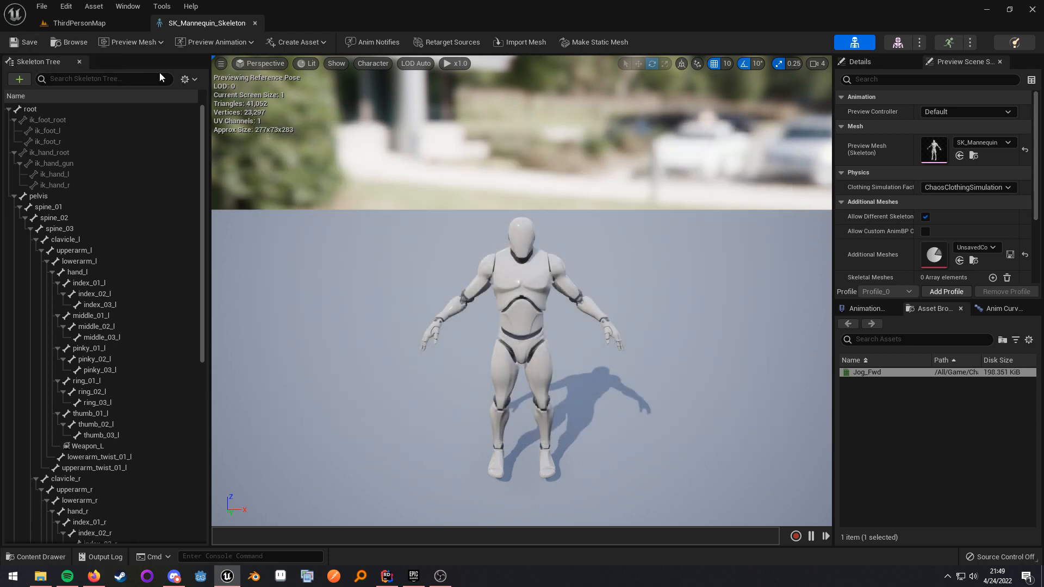
Step: Browse the Preview Animation dropdown listing the 65 starter-pack sequences
click(213, 43)
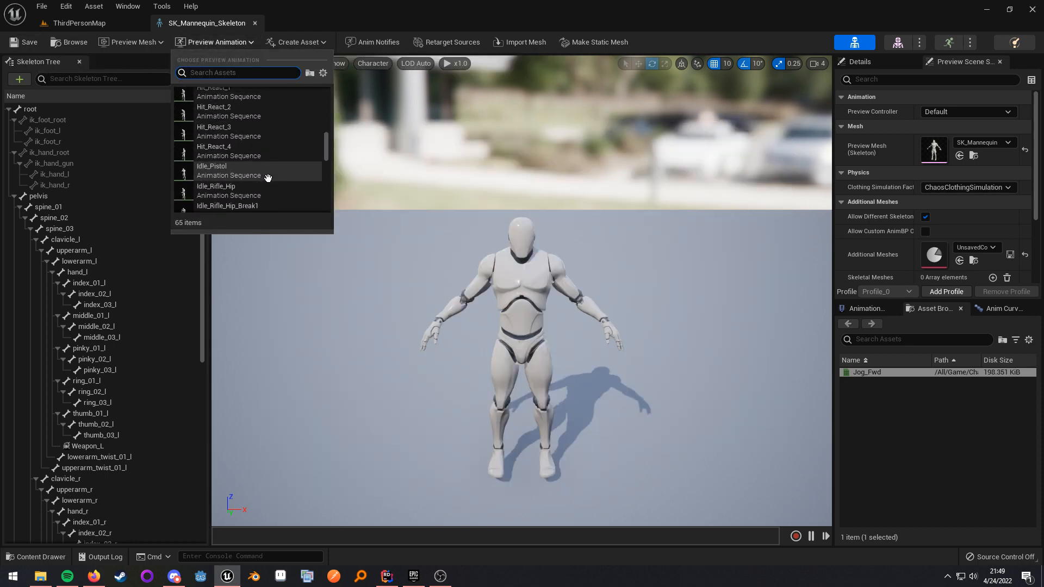
scroll(up, 3)
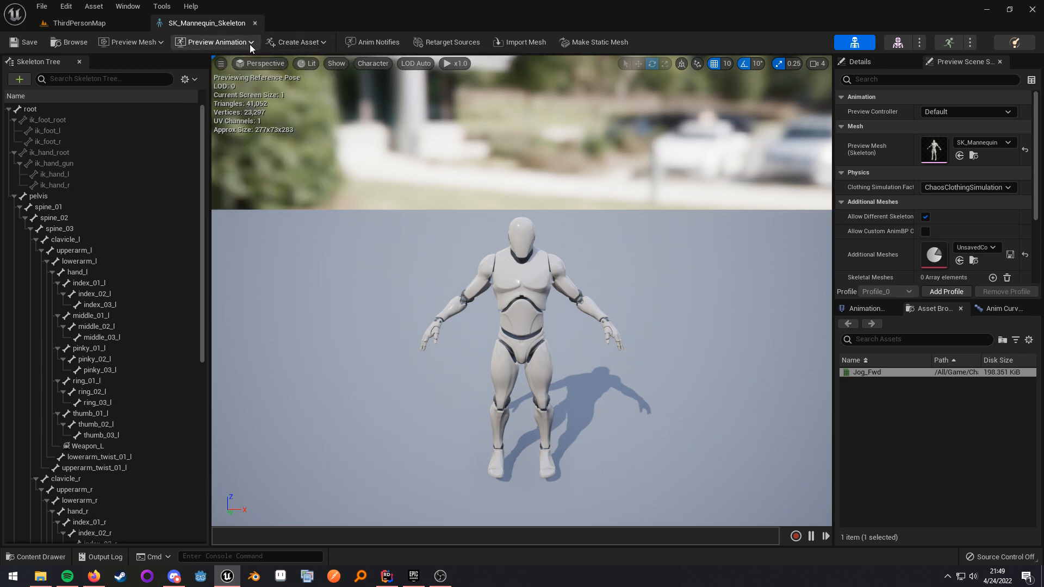
mouse_move(700, 47)
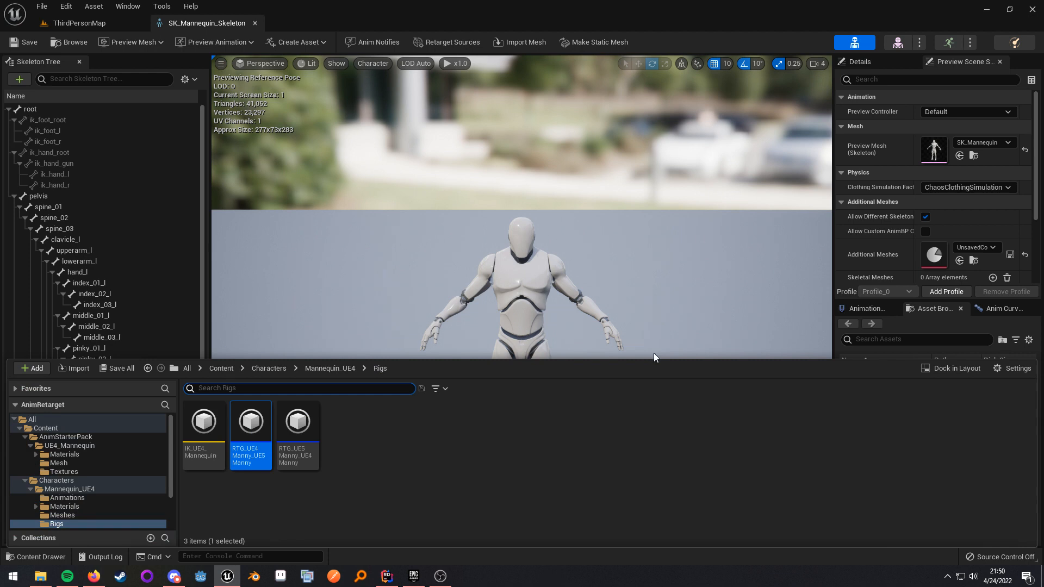
mouse_move(251, 422)
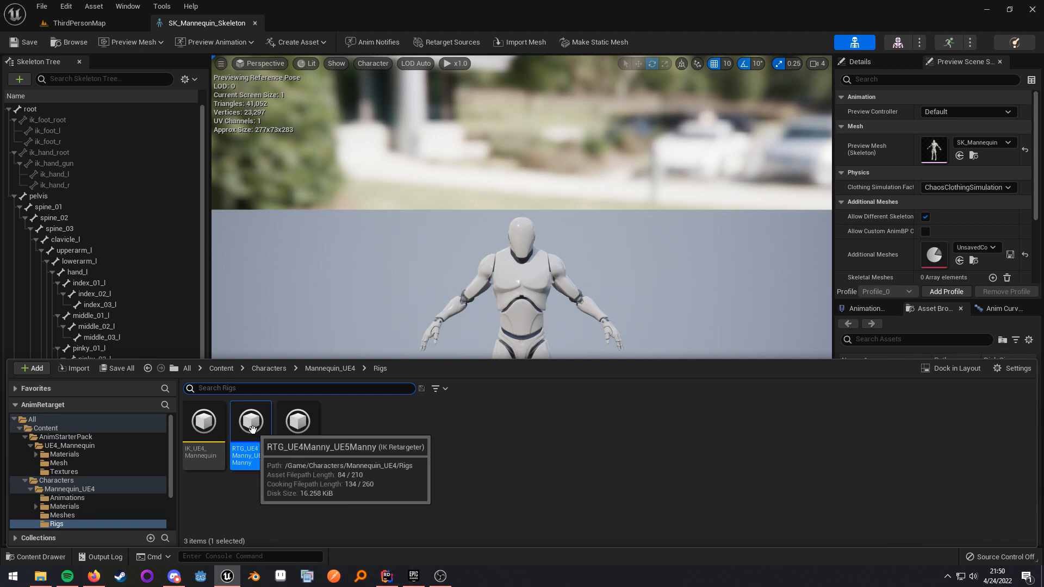
mouse_move(256, 439)
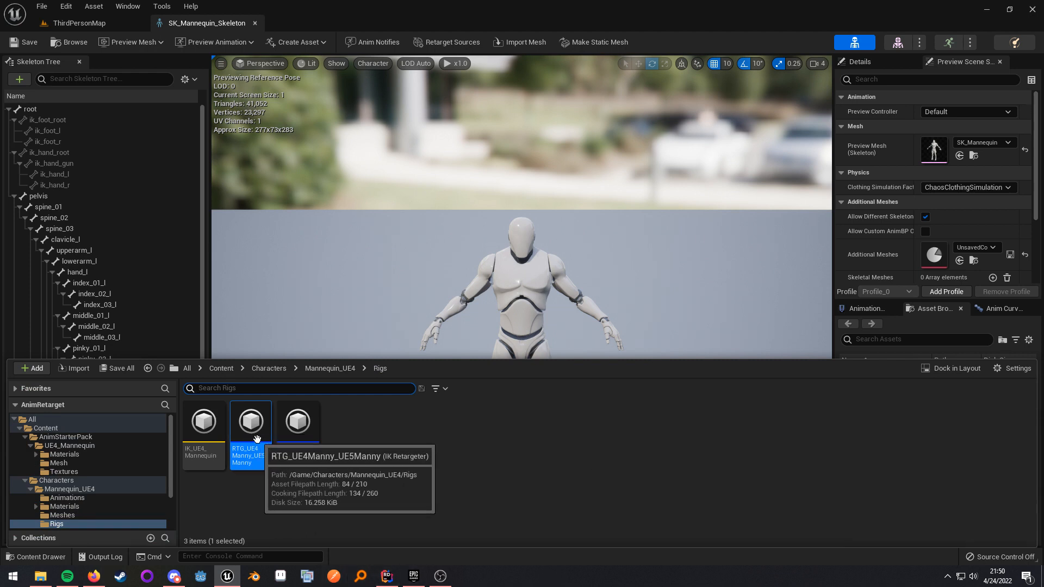
Step: Export five selected animations from RTG_UE4Manny_UE5Manny and view Aim_Space_Ironsights_Retargeted
double_click(250, 423)
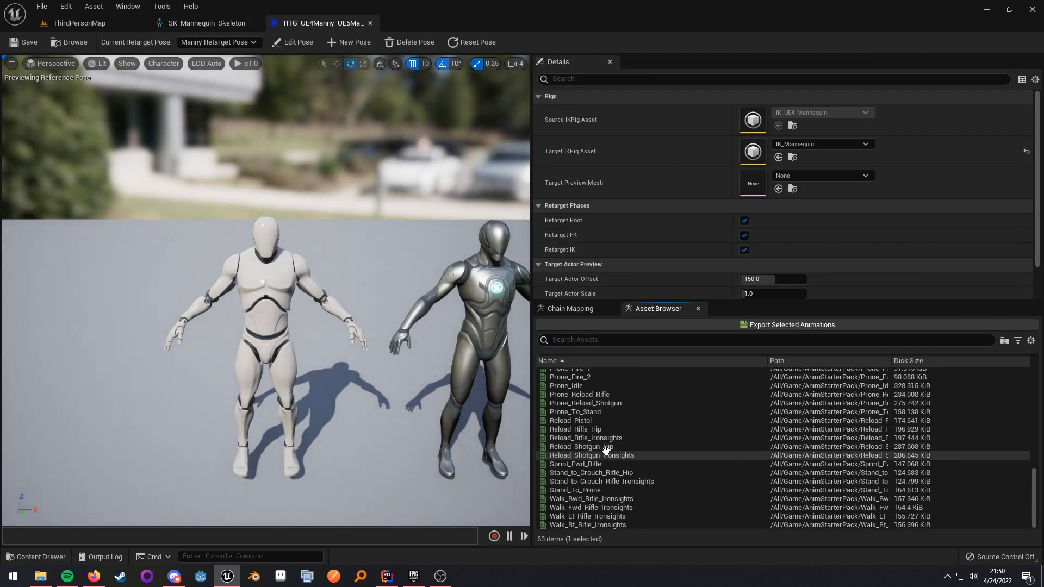
click(571, 464)
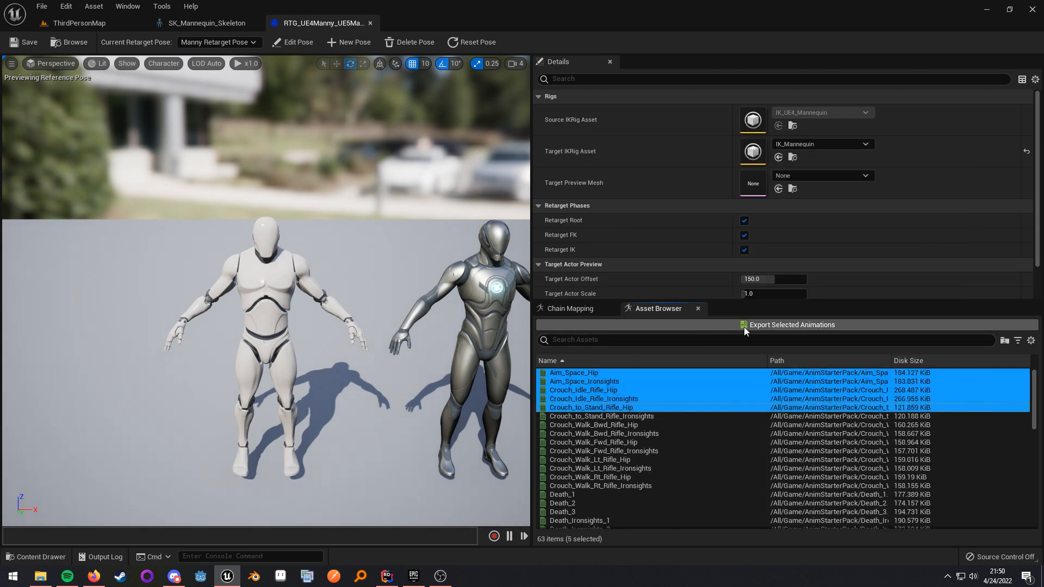
click(792, 325)
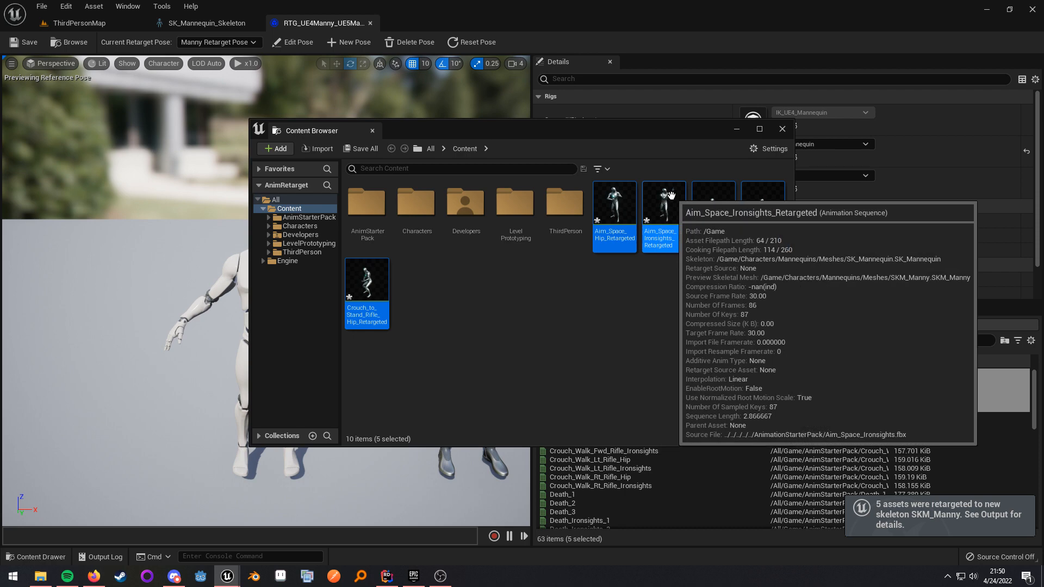
double_click(662, 216)
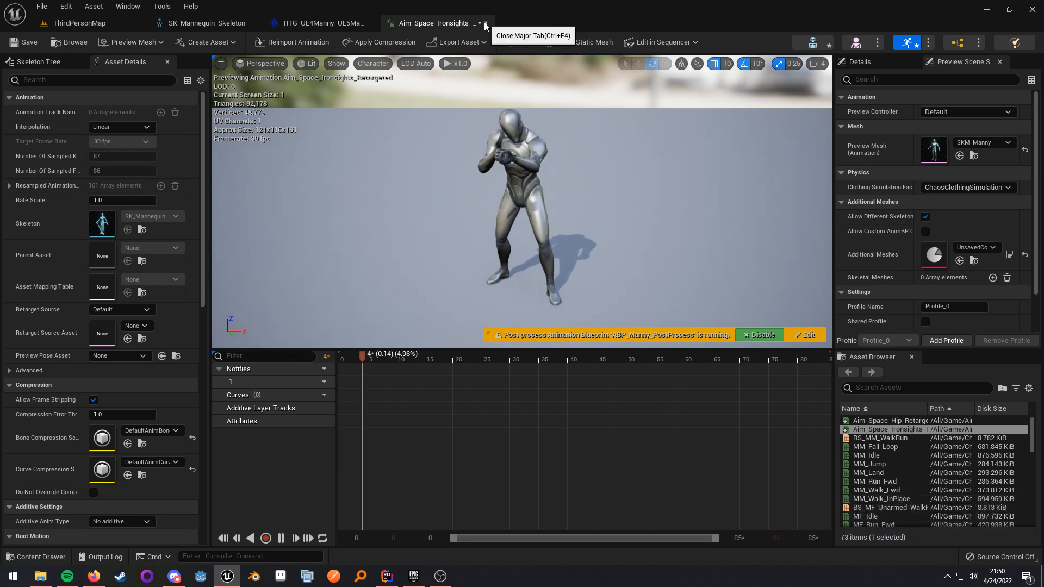
Step: Close the animation and enable Show Retargeting Options in the Skeleton Tree settings
click(478, 23)
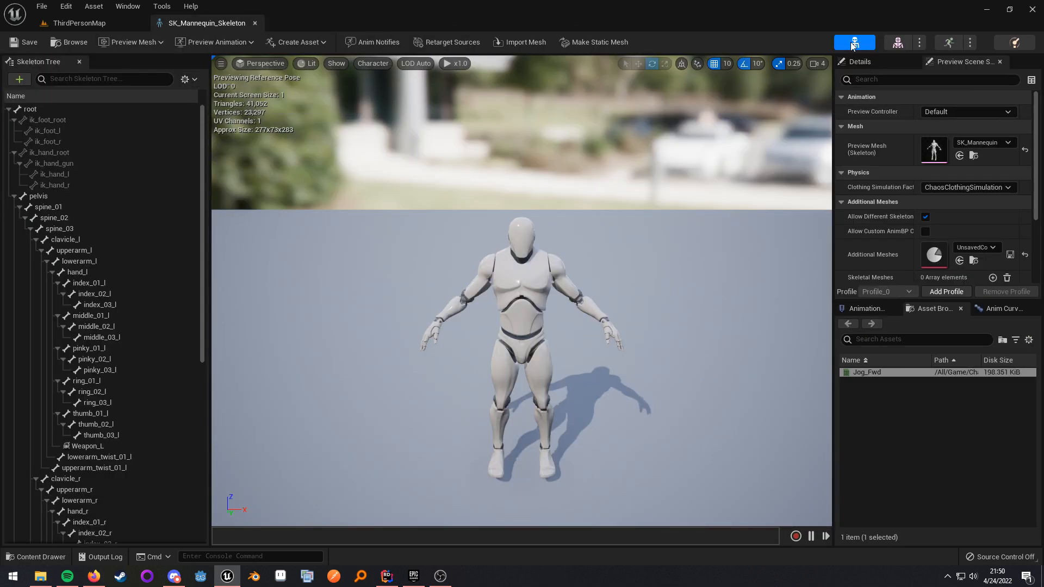
click(184, 79)
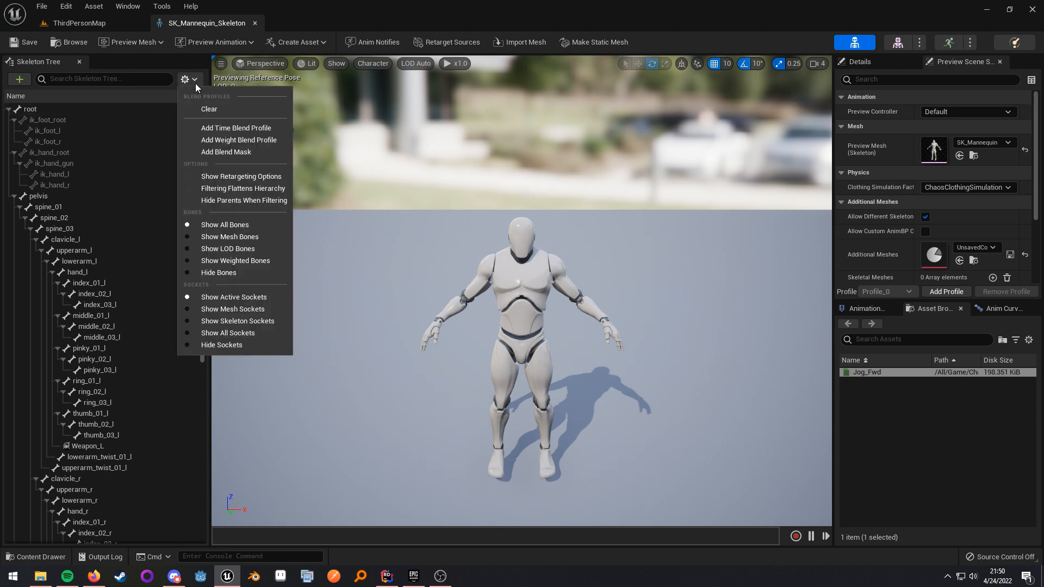
mouse_move(190, 79)
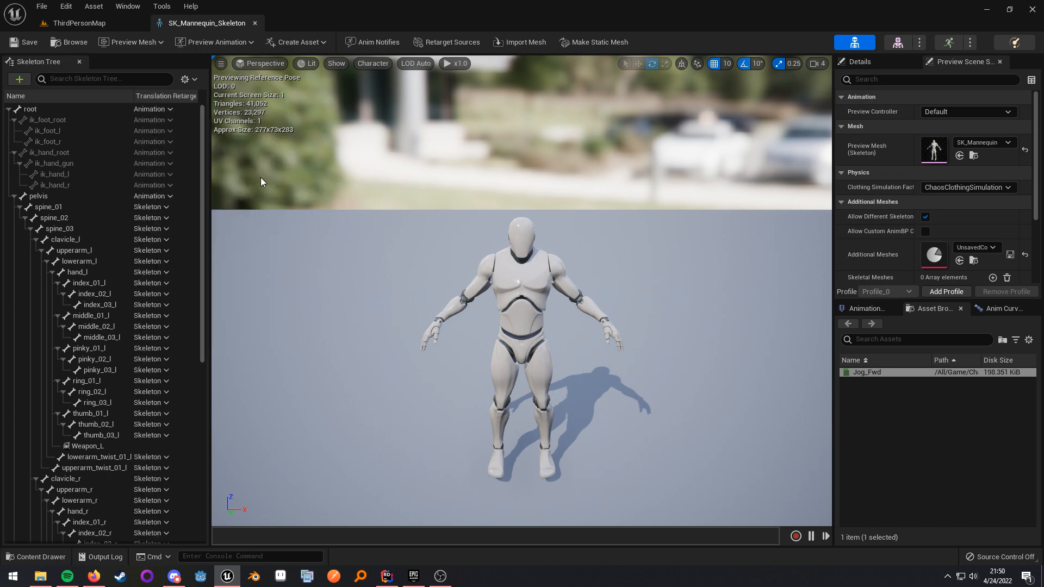
scroll(down, 3)
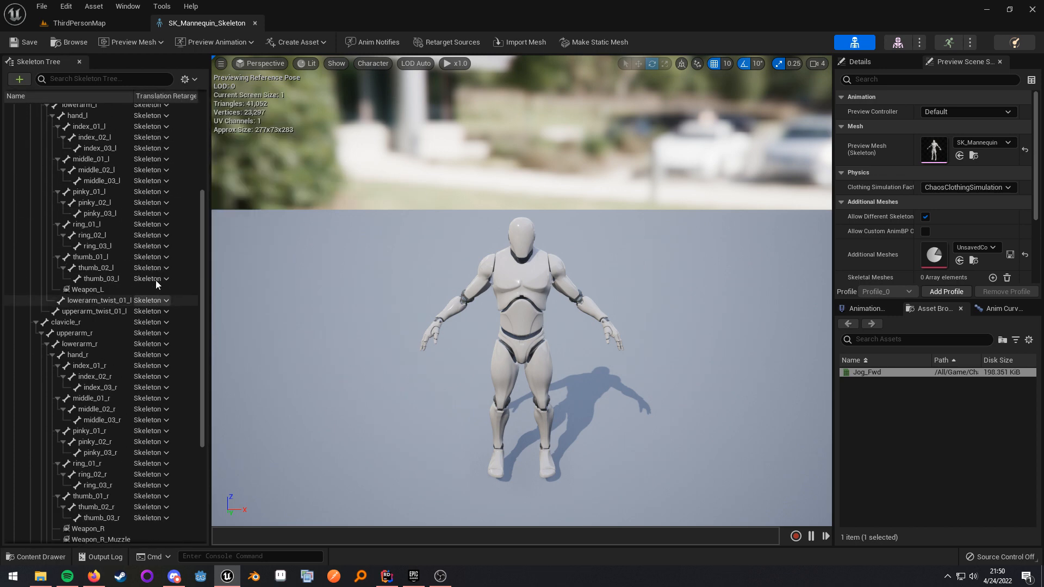
click(151, 207)
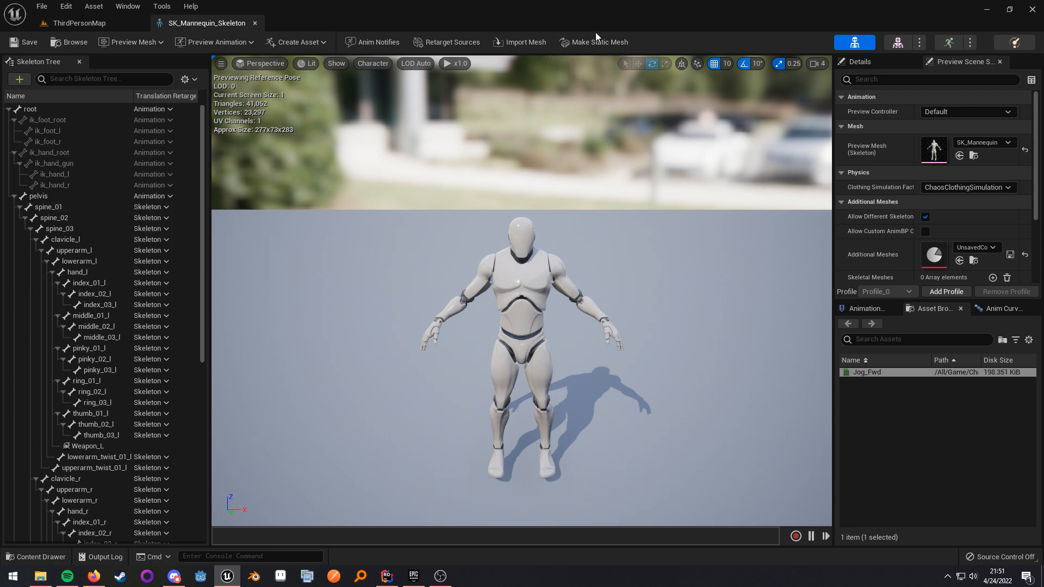
mouse_move(595, 37)
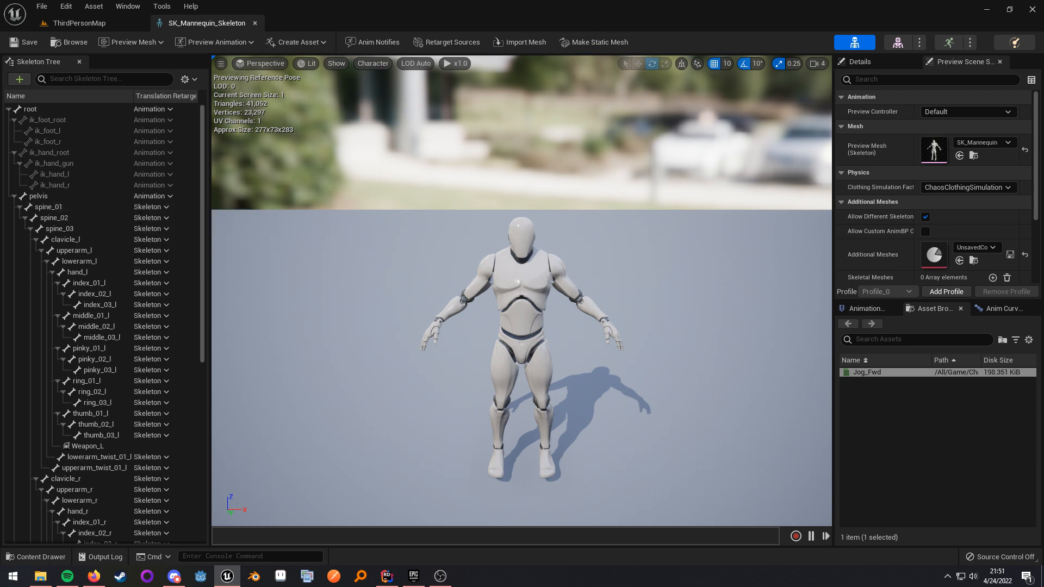